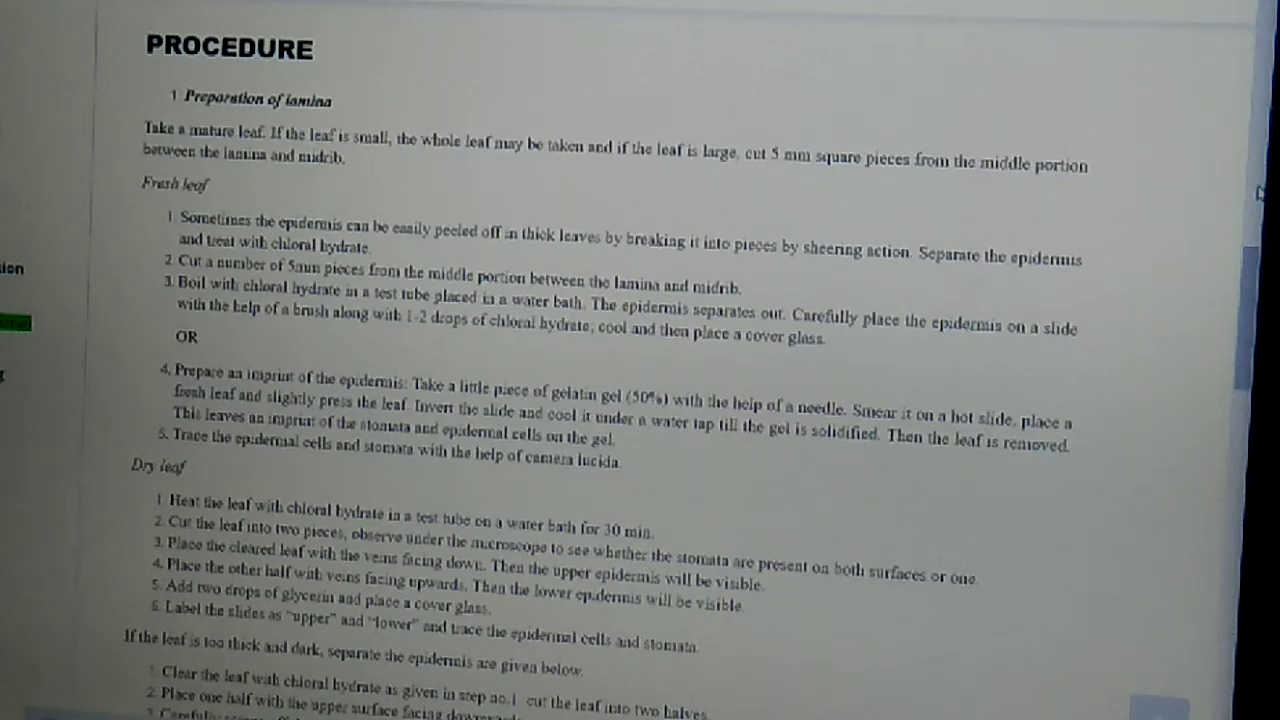
{"action": "scroll", "scroll_direction": "down", "scroll_amount": 3}
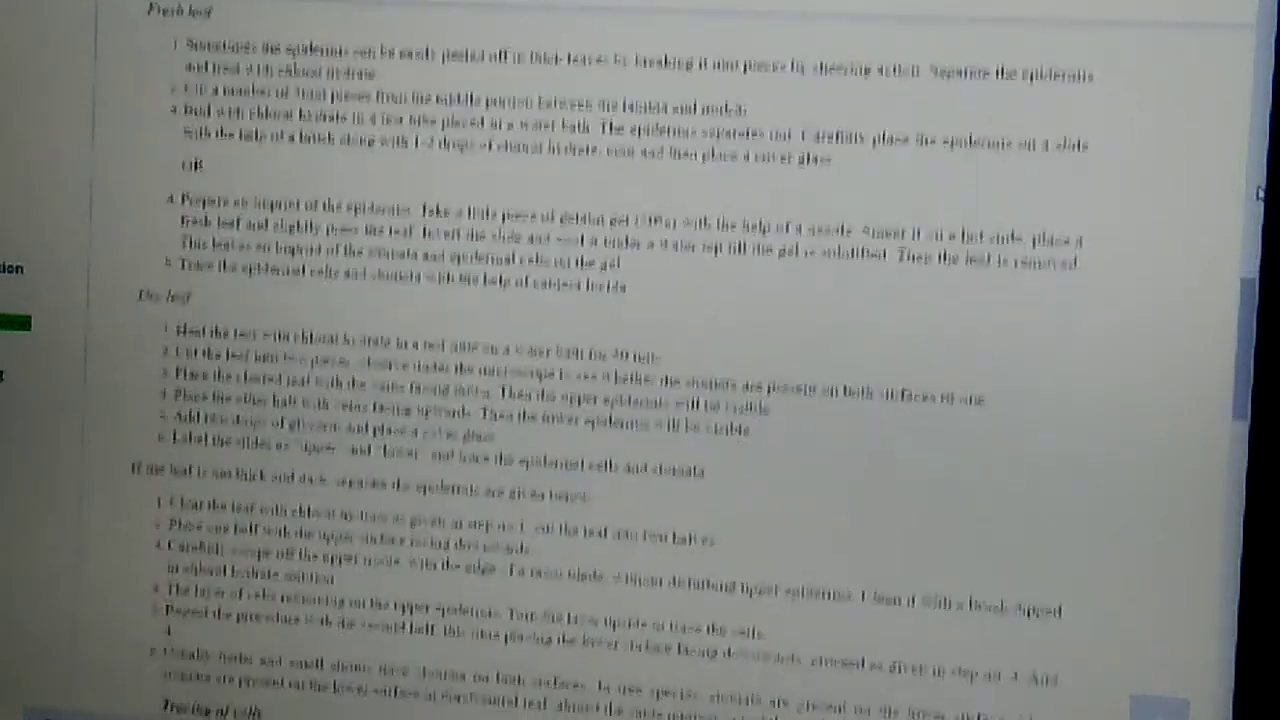